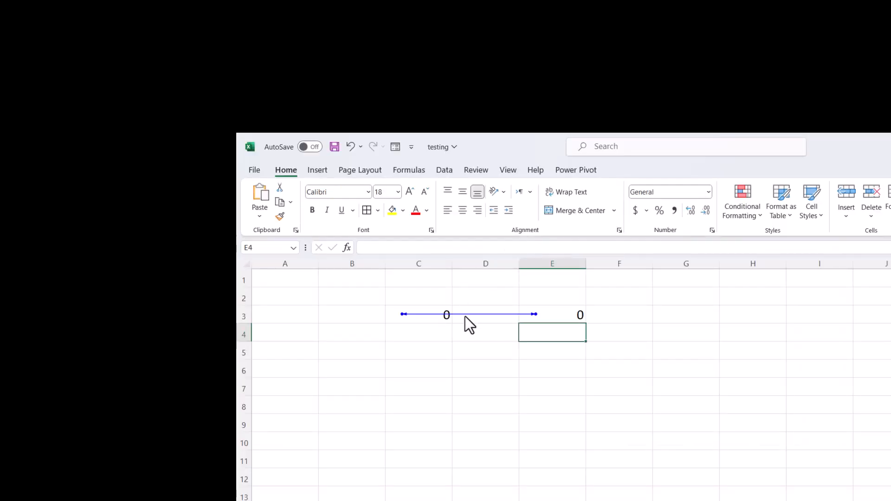
{"action": "mouse_move", "coordinate": [491, 322]}
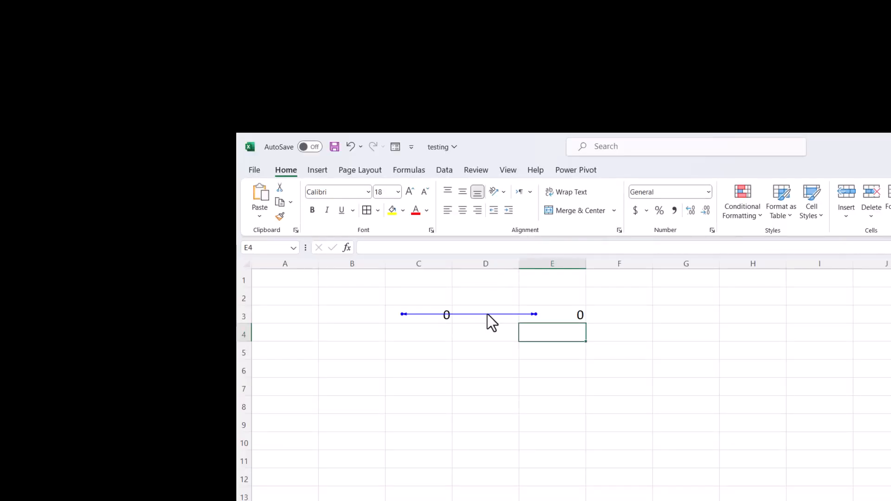
{"action": "mouse_move", "coordinate": [437, 360]}
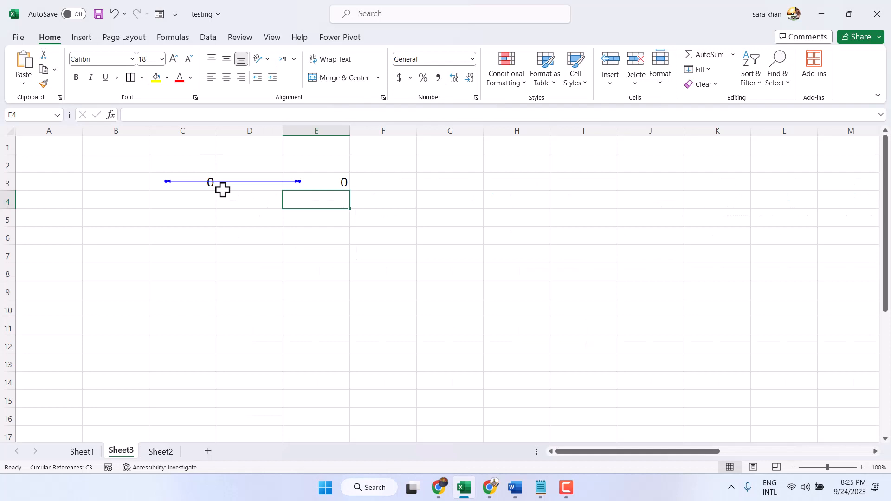
{"action": "mouse_move", "coordinate": [401, 178]}
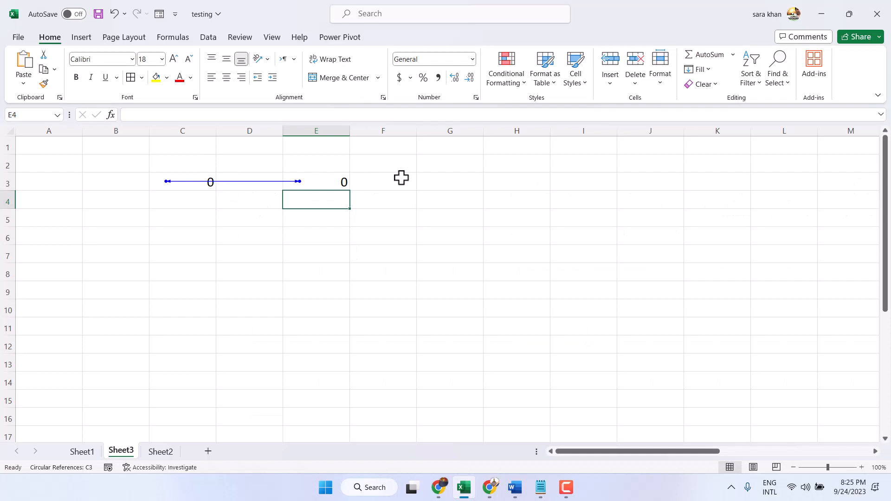
Enter the formula =D5+E5 in cell C5
{"action": "left_click", "coordinate": [182, 219]}
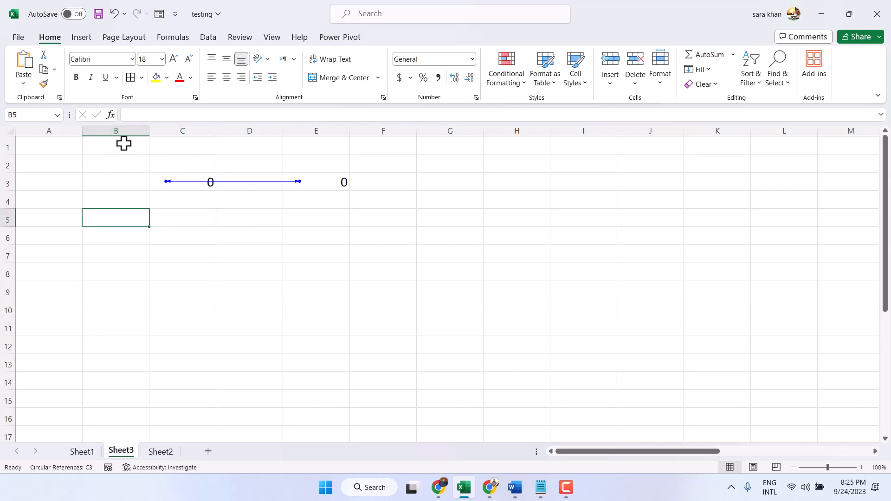
{"action": "left_click", "coordinate": [183, 217]}
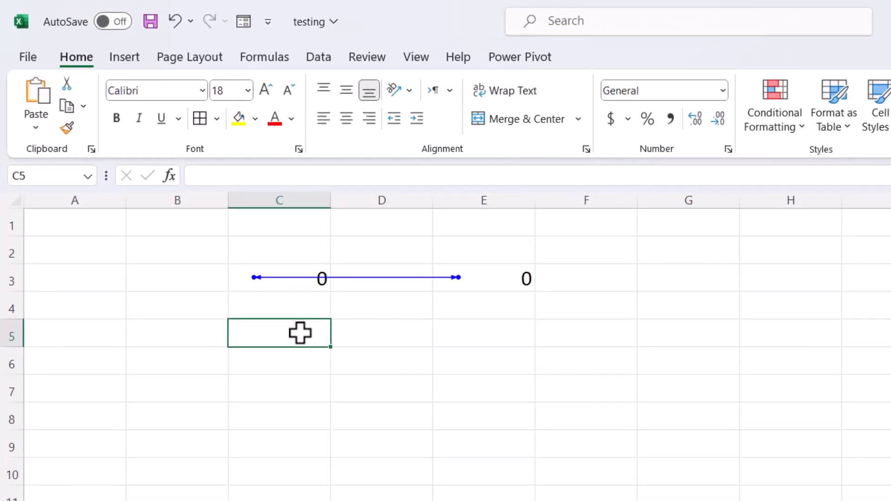
{"action": "type", "text": "="}
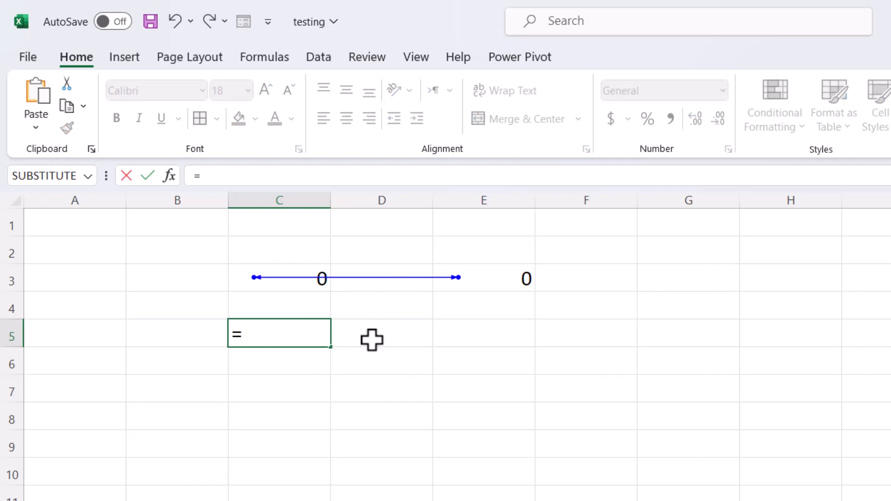
{"action": "left_click", "coordinate": [381, 333]}
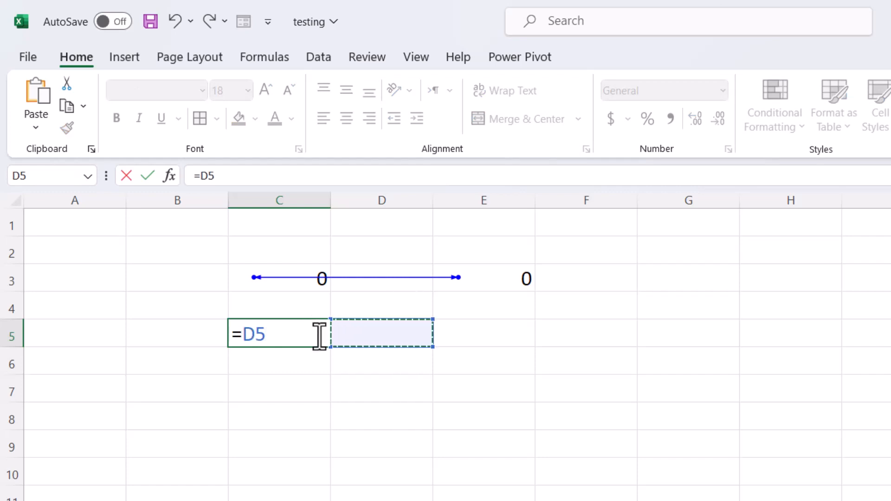
{"action": "type", "text": "+"}
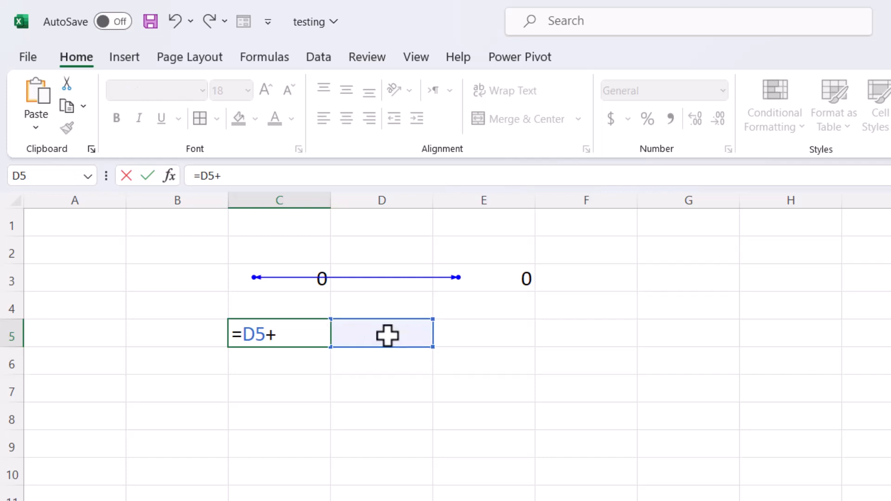
{"action": "left_click", "coordinate": [484, 333]}
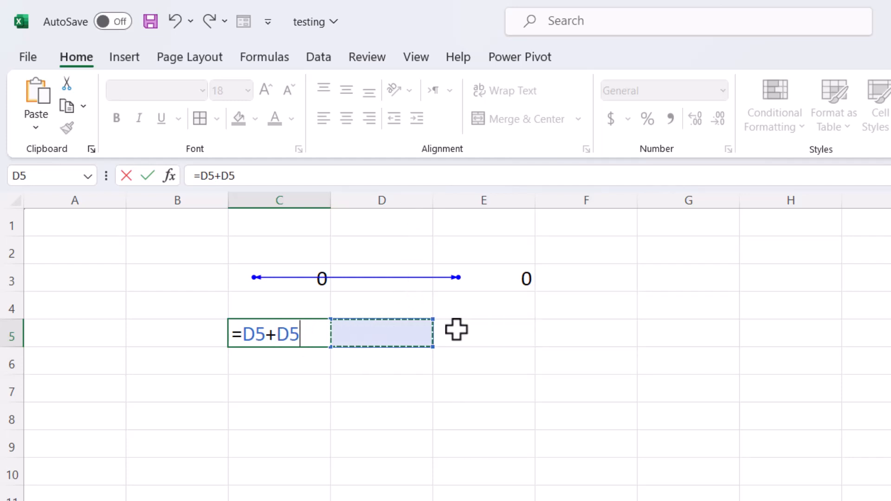
Put 3 in D5 and 5 in E5 so C5 evaluates to 8, then verify C5
{"action": "left_click", "coordinate": [483, 333]}
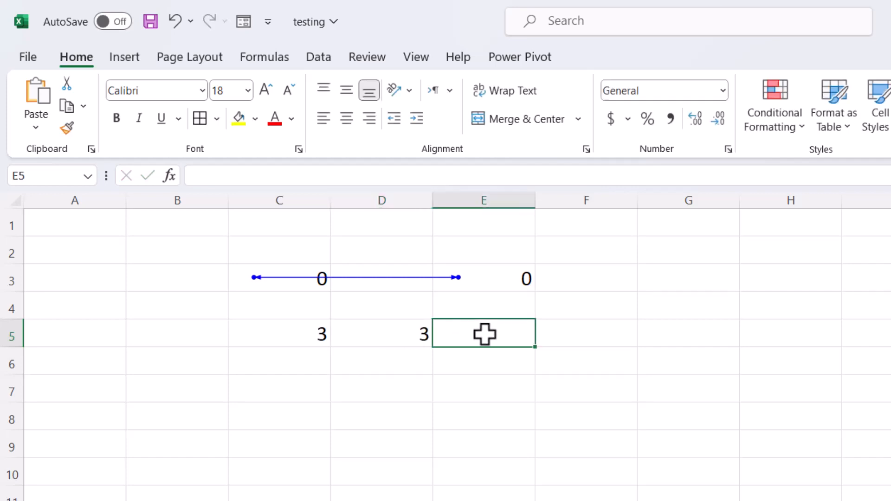
{"action": "type", "text": "5"}
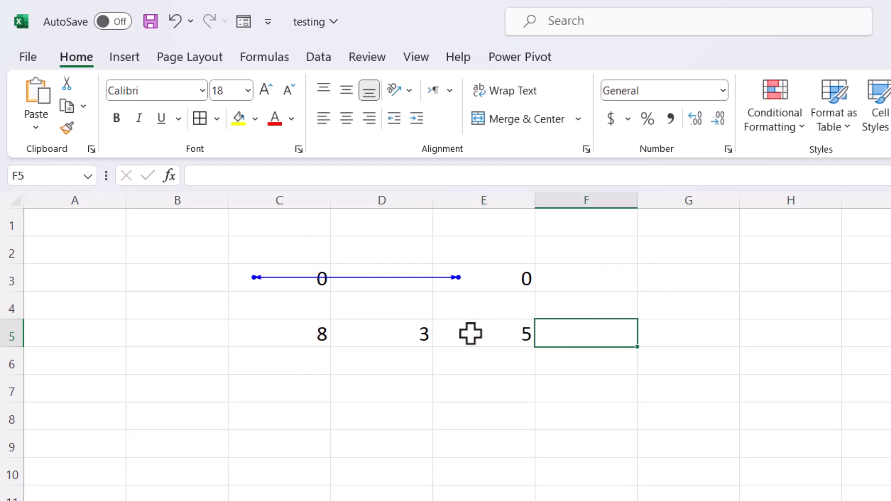
{"action": "left_click", "coordinate": [278, 333]}
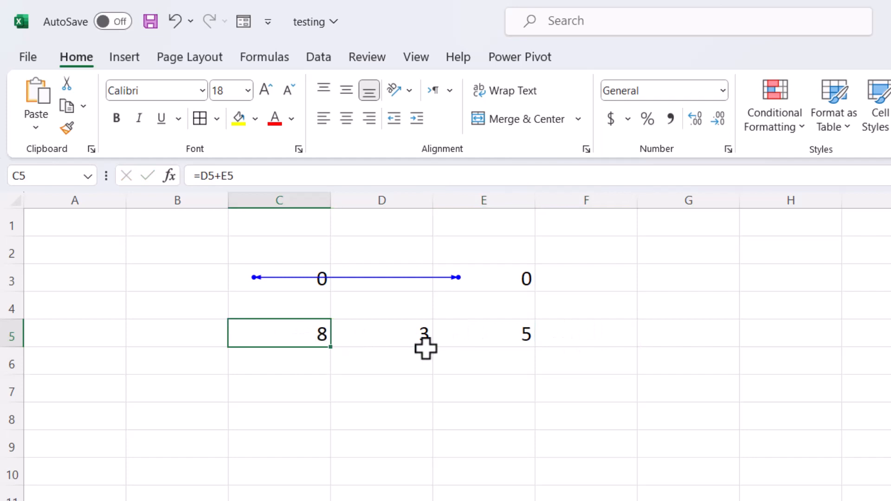
Enter =D5+C5 in E5, creating a row-5 circular reference that shows 0
{"action": "left_click", "coordinate": [482, 333]}
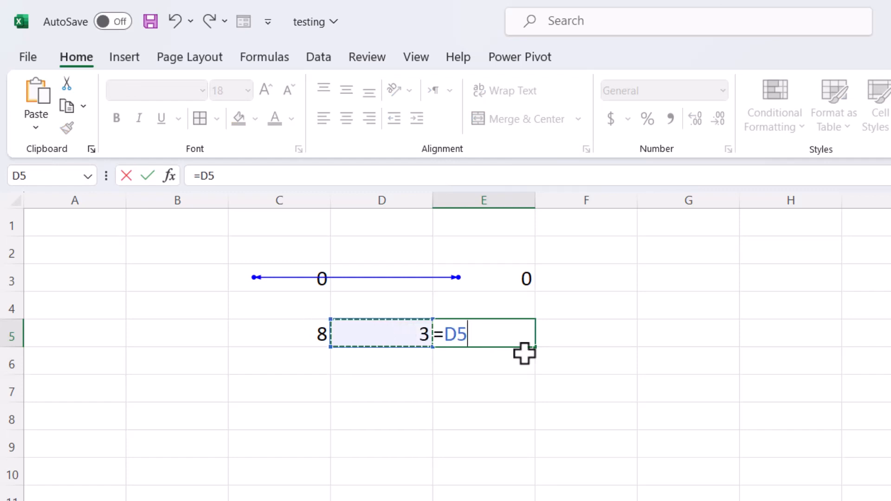
{"action": "type", "text": "+"}
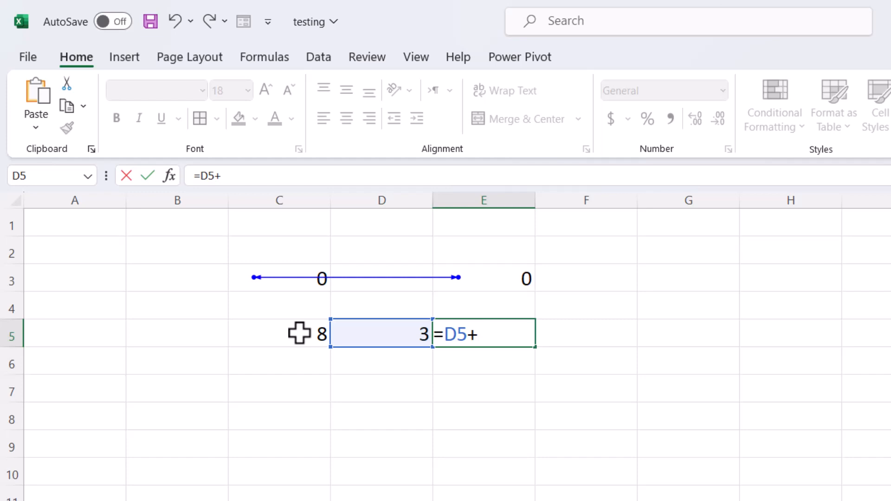
{"action": "left_click", "coordinate": [279, 333]}
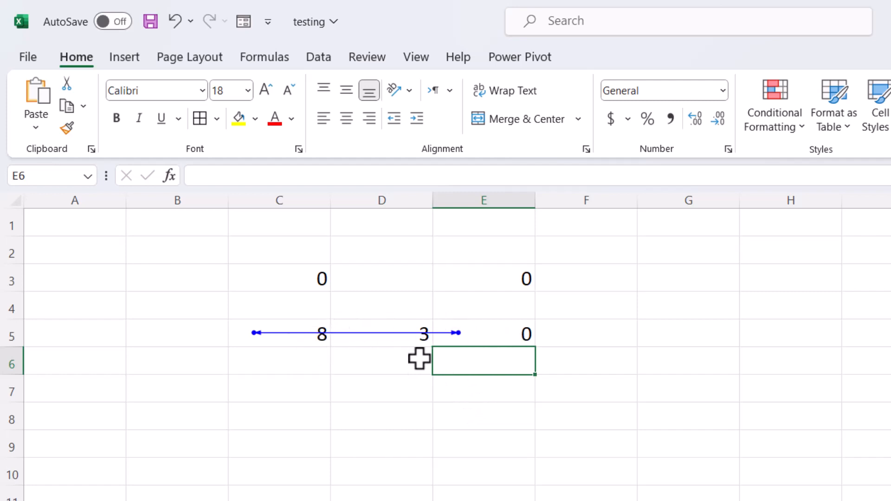
{"action": "left_click", "coordinate": [381, 333]}
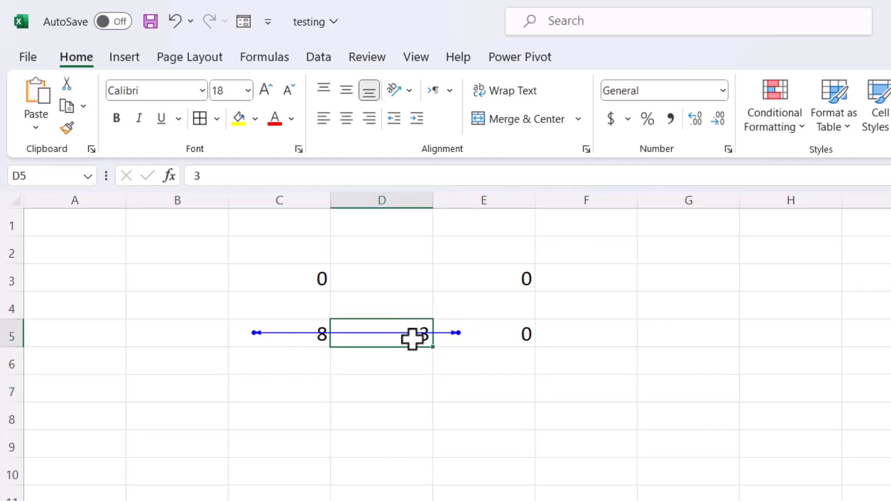
{"action": "left_click", "coordinate": [484, 333]}
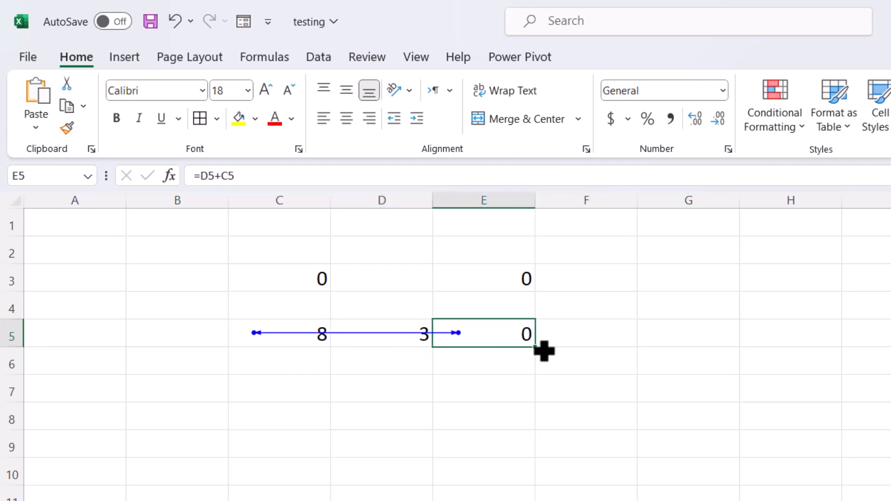
{"action": "mouse_move", "coordinate": [482, 353]}
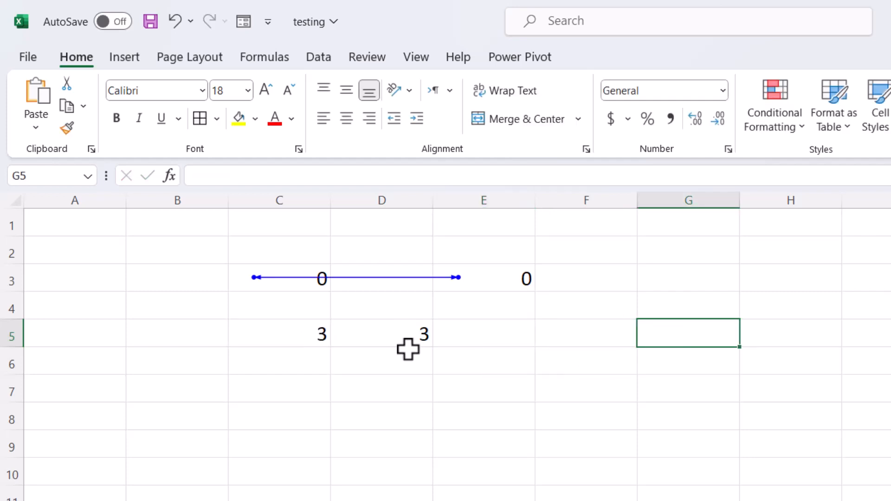
{"action": "left_click", "coordinate": [484, 279]}
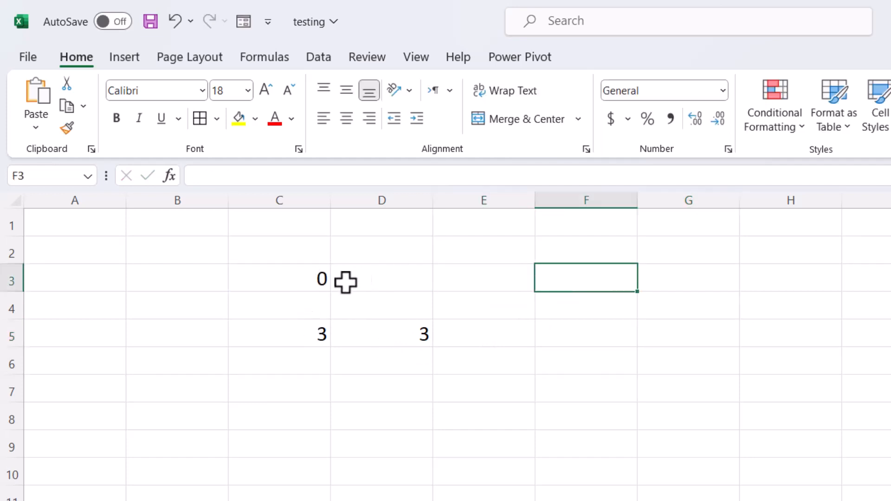
{"action": "left_click", "coordinate": [279, 278]}
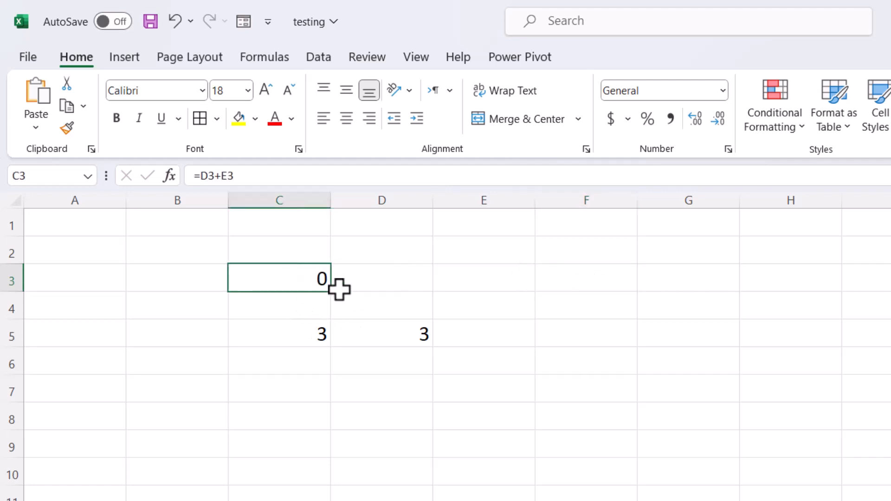
Enter 4 in D3 and 7 in E3, then check the resulting values in C3 and C5
{"action": "type", "text": "4"}
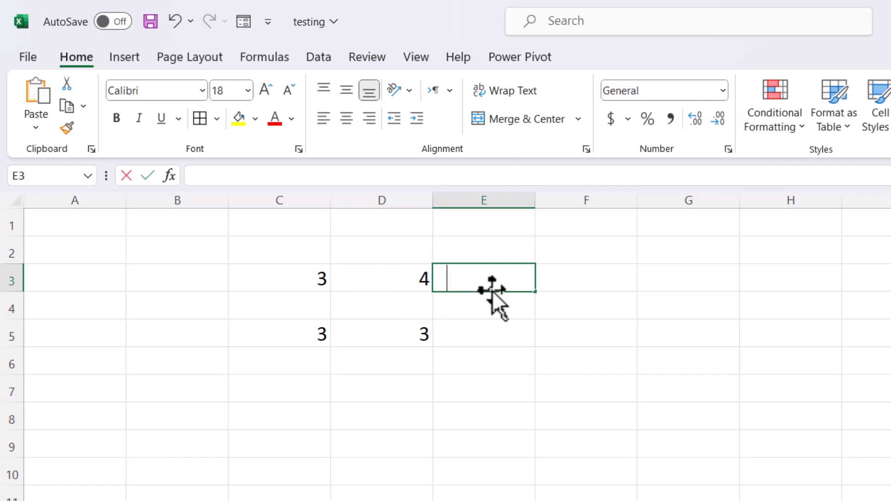
{"action": "type", "text": "7"}
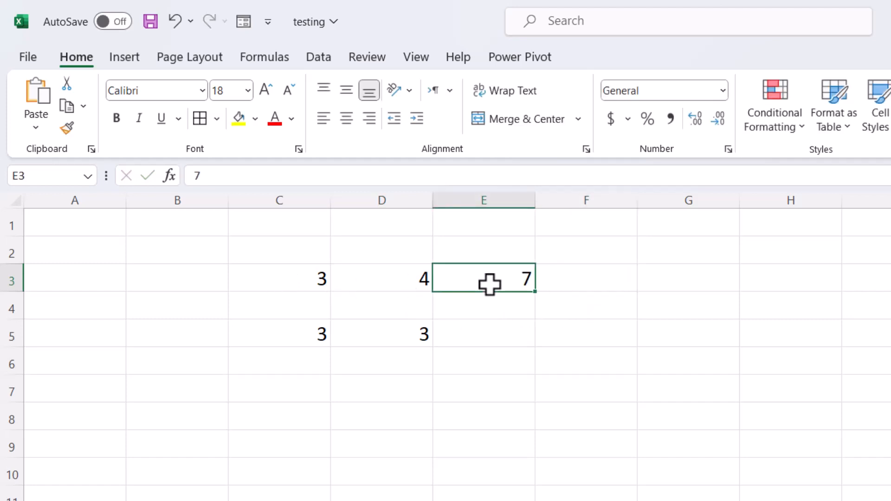
{"action": "left_click", "coordinate": [279, 278]}
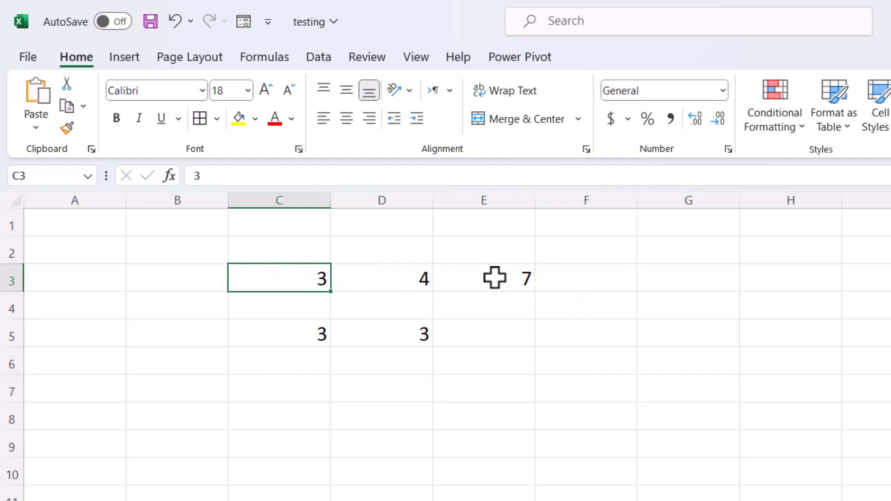
{"action": "mouse_move", "coordinate": [290, 335]}
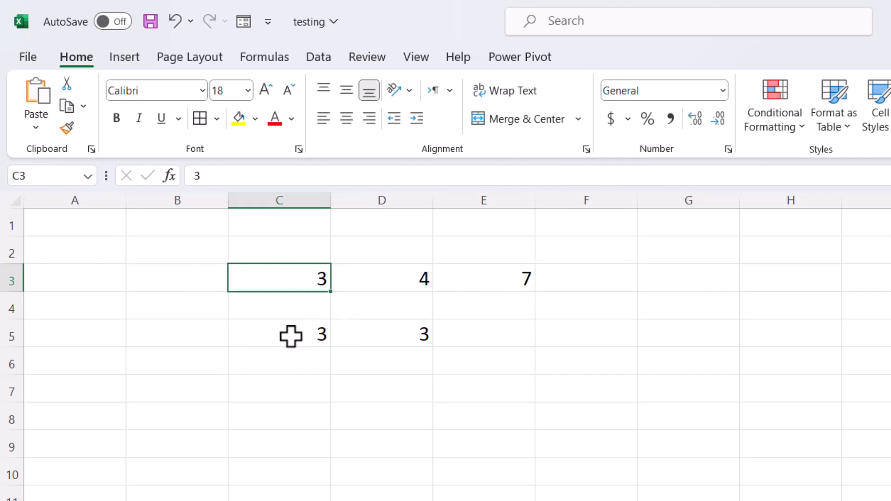
{"action": "left_click", "coordinate": [278, 335]}
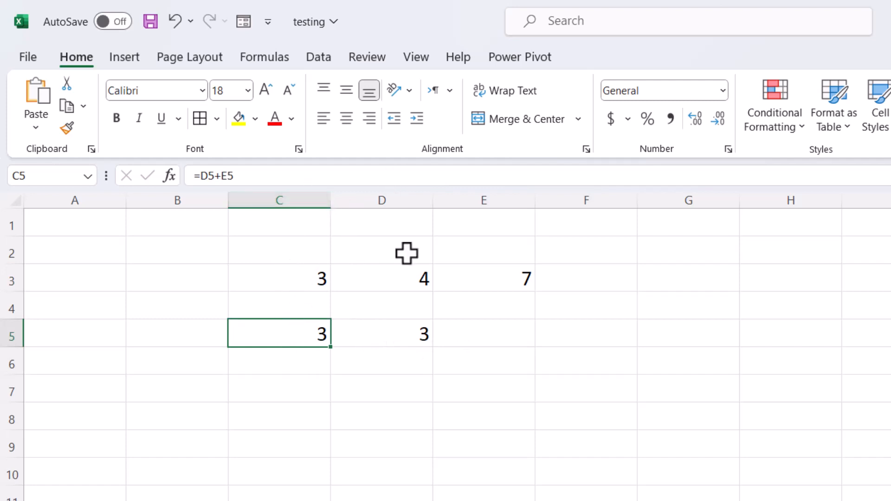
{"action": "mouse_move", "coordinate": [273, 279]}
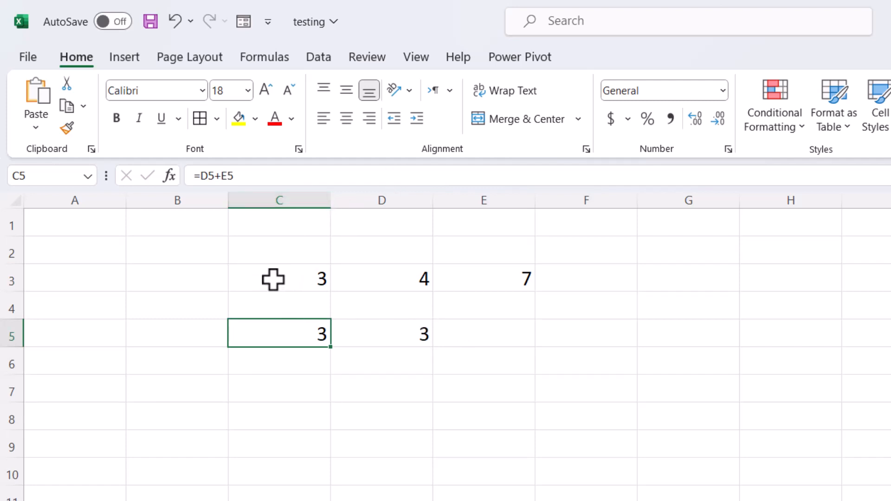
{"action": "mouse_move", "coordinate": [176, 281]}
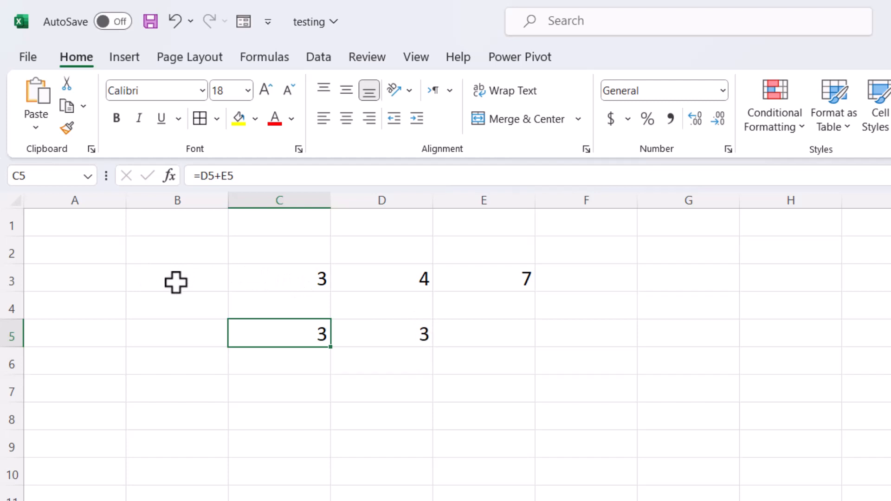
{"action": "mouse_move", "coordinate": [235, 260]}
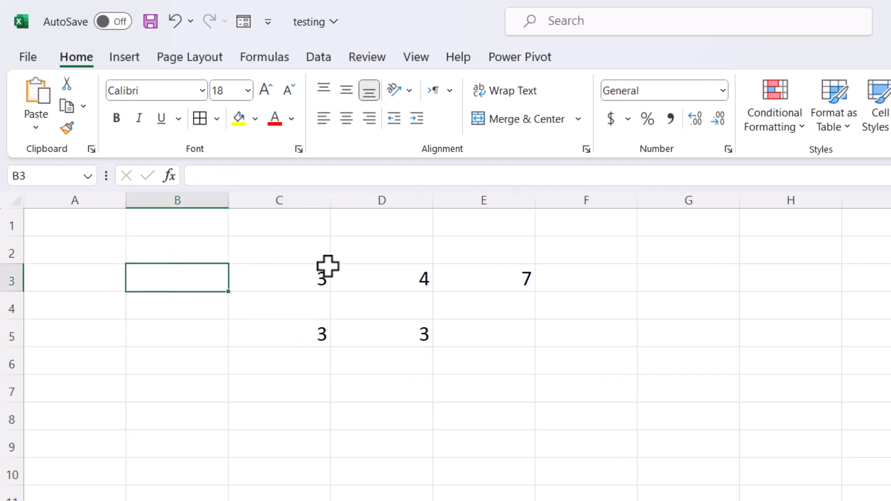
{"action": "mouse_move", "coordinate": [285, 278]}
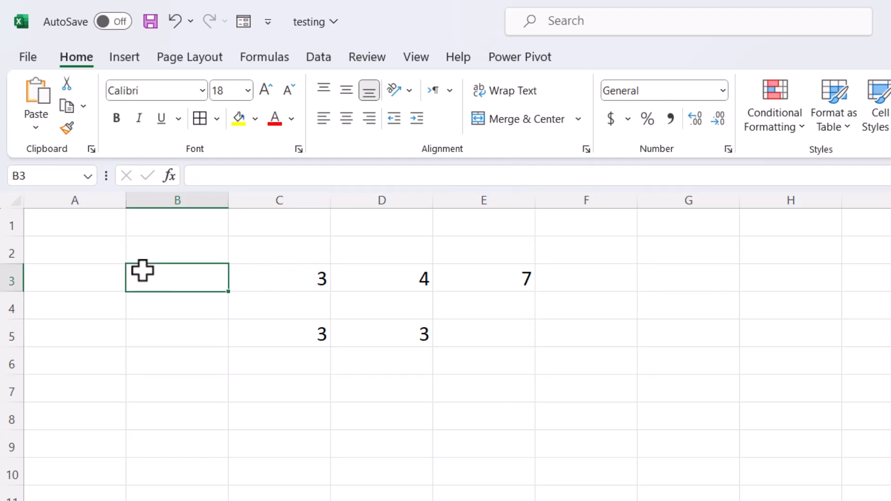
Enter =C3+D3+E3 in B3, accepting the typo correction, so it shows 14
{"action": "type", "text": "="}
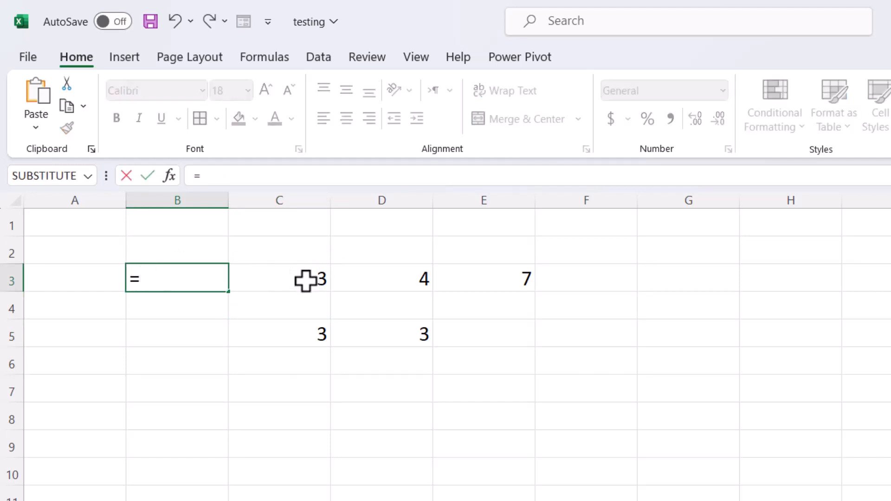
{"action": "left_click", "coordinate": [279, 279]}
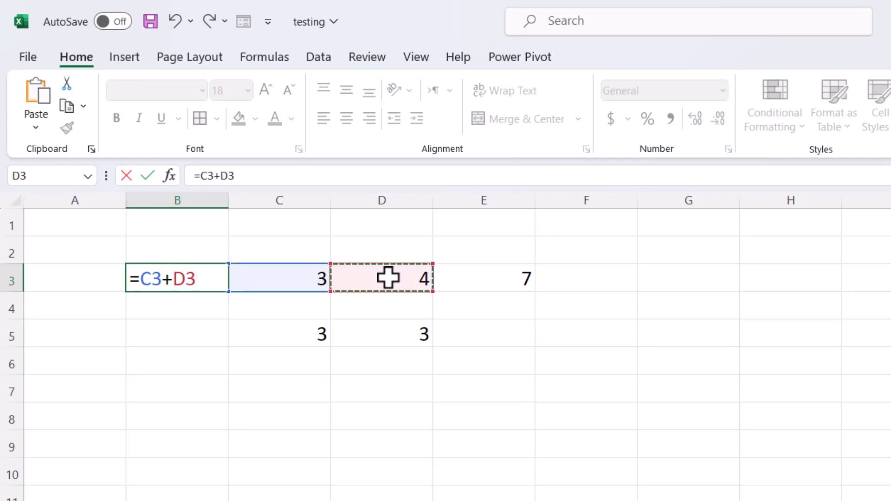
{"action": "left_click", "coordinate": [483, 277]}
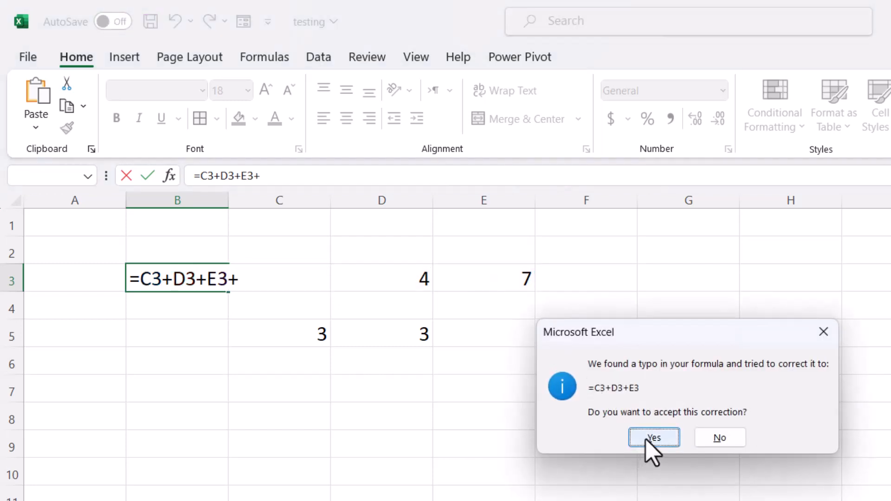
{"action": "left_click", "coordinate": [653, 437]}
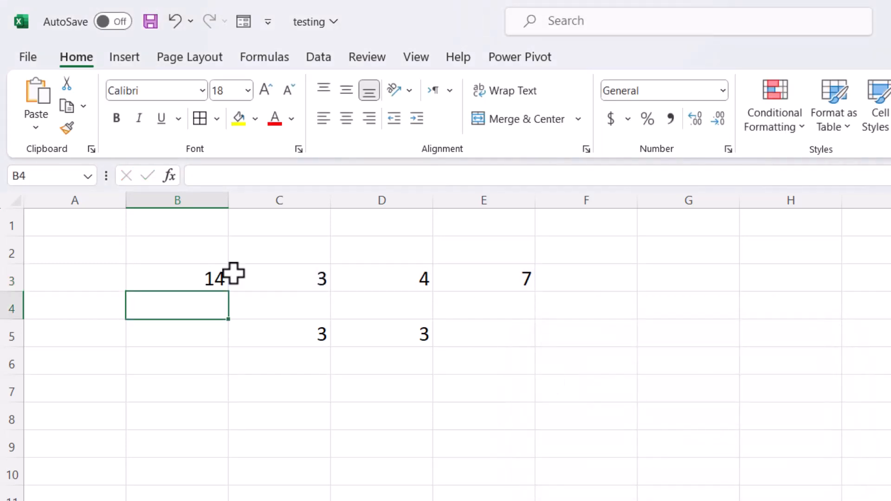
{"action": "mouse_move", "coordinate": [189, 336]}
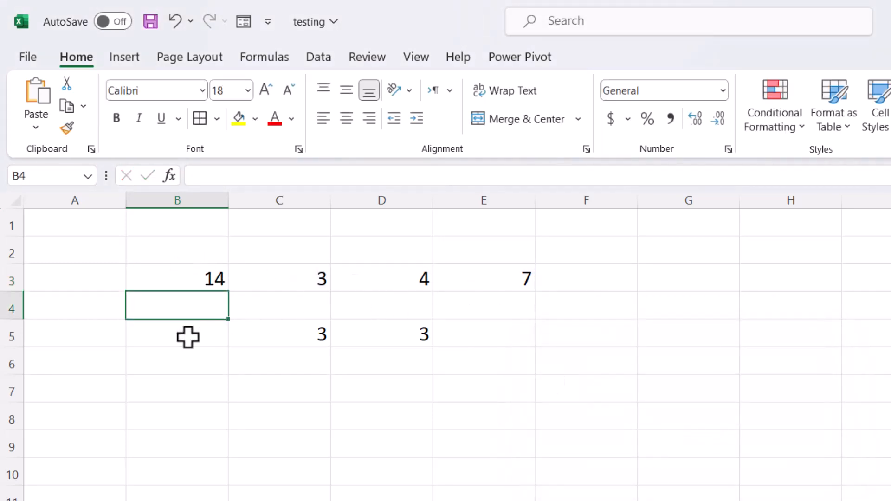
{"action": "left_click", "coordinate": [176, 334]}
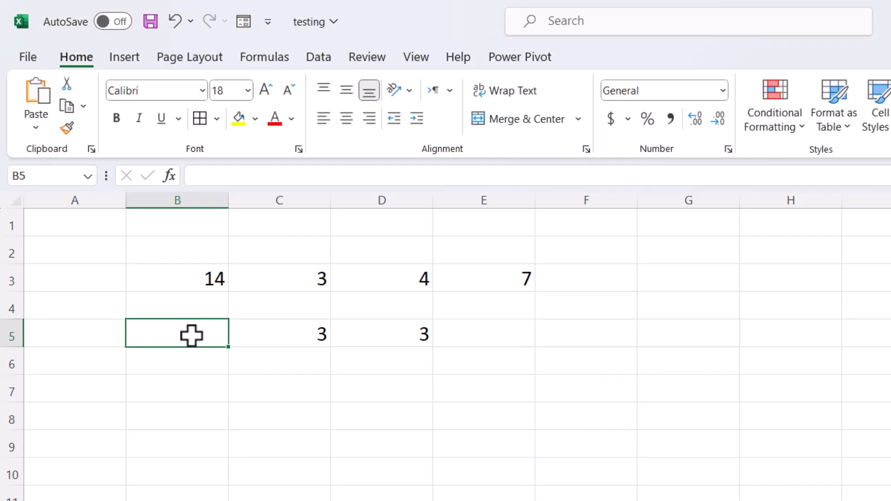
{"action": "left_click", "coordinate": [484, 333]}
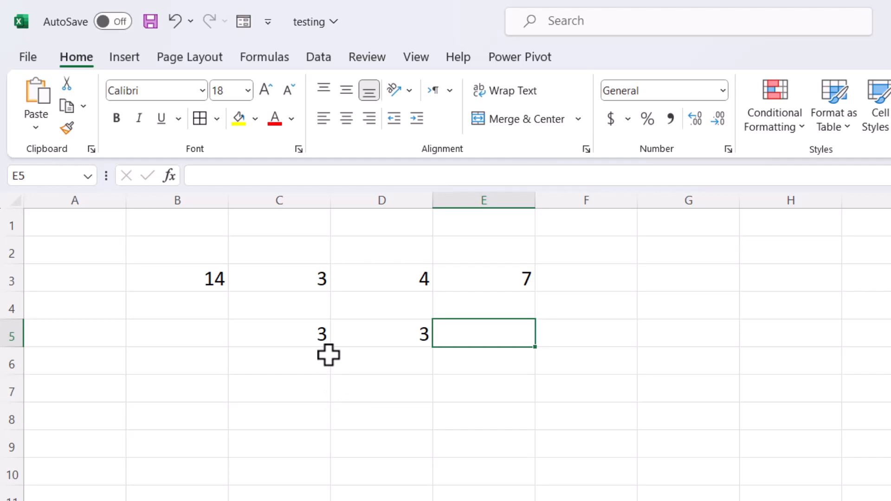
{"action": "mouse_move", "coordinate": [424, 375]}
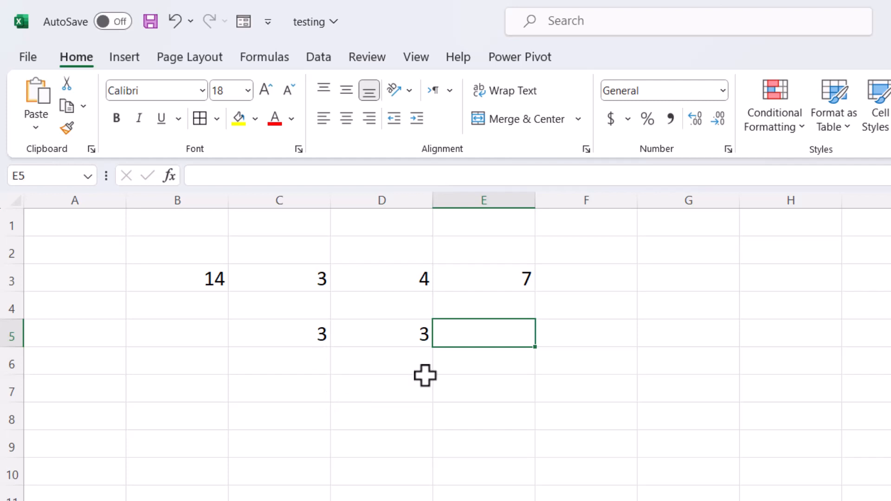